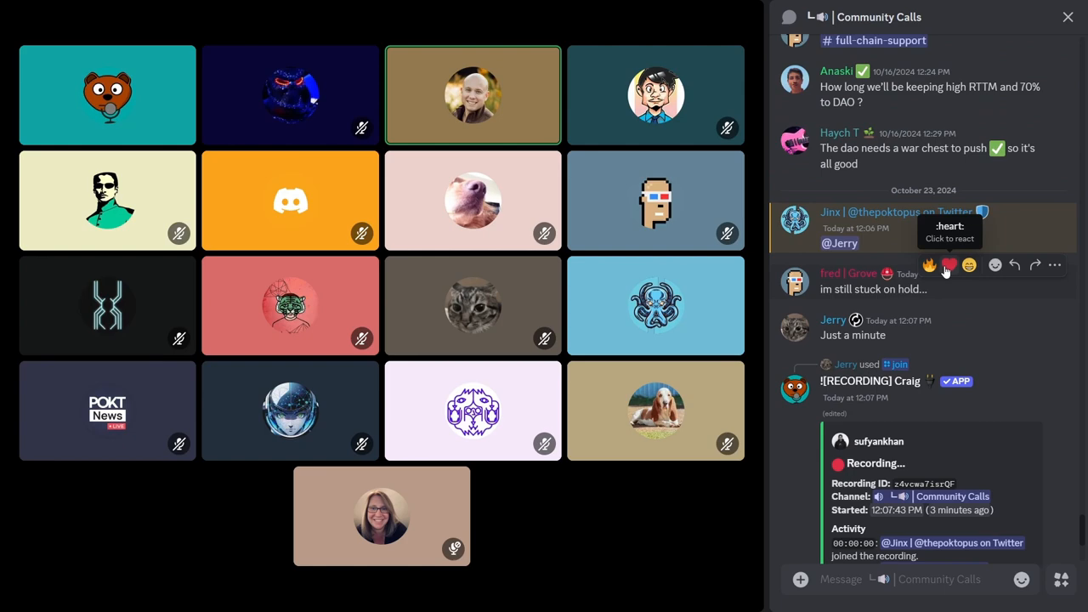
scroll("down", 3)
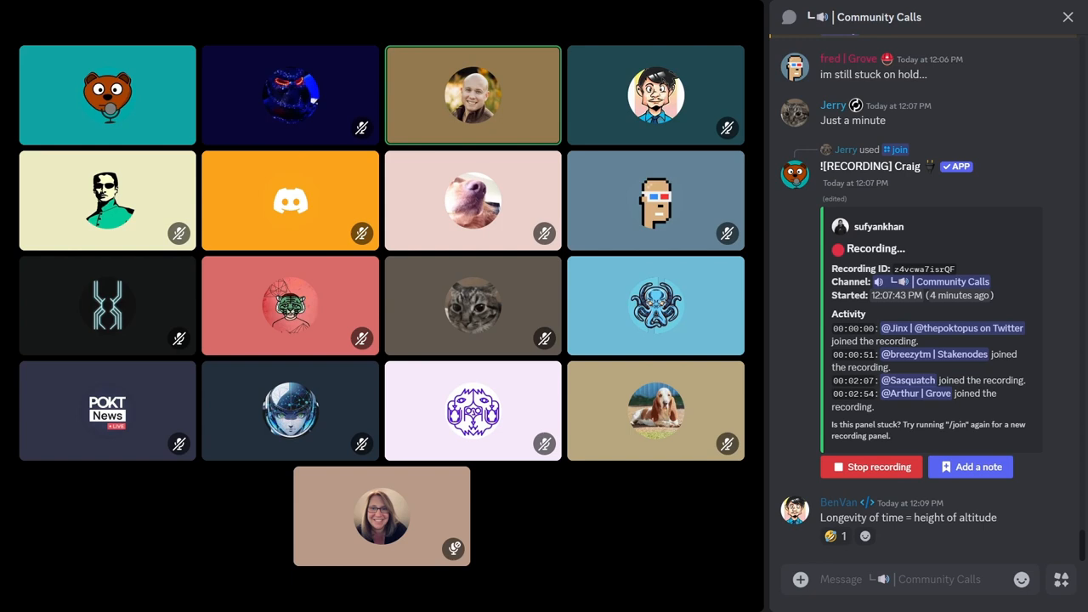
scroll("down", 3)
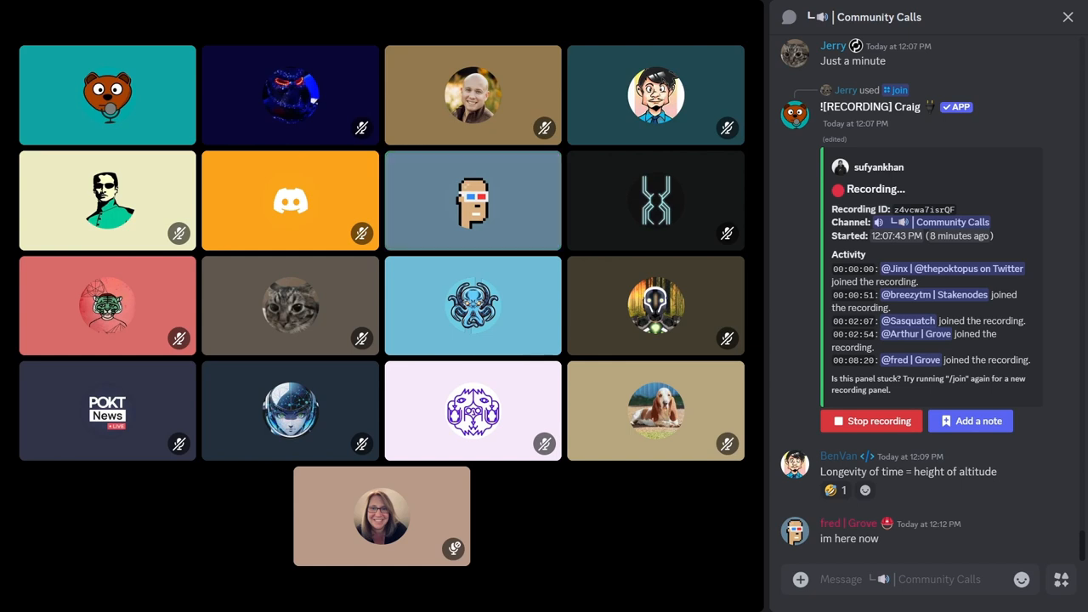
mouse_move(472, 201)
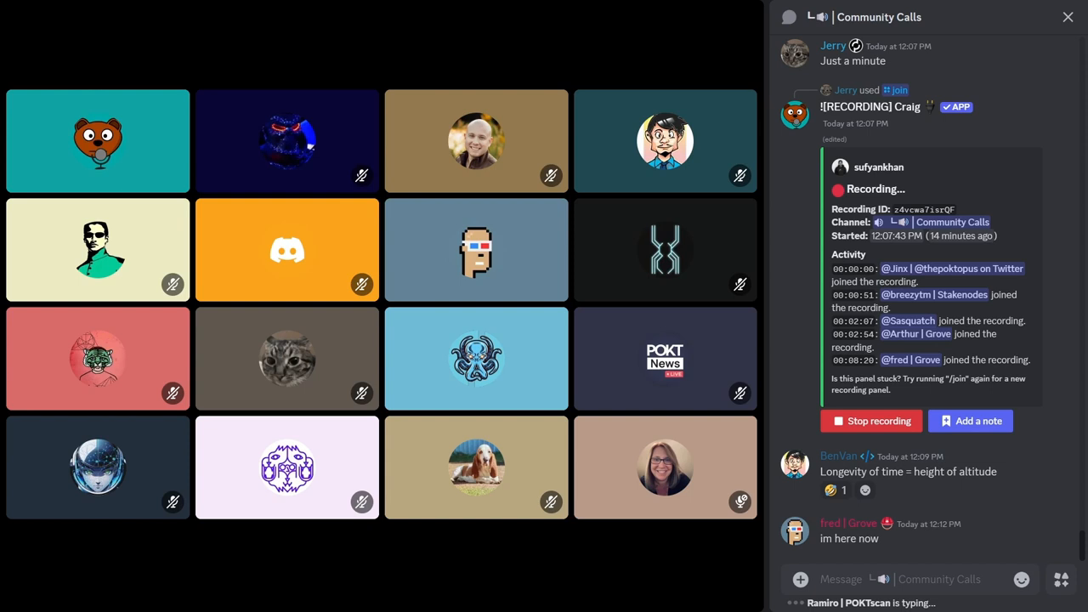
mouse_move(476, 248)
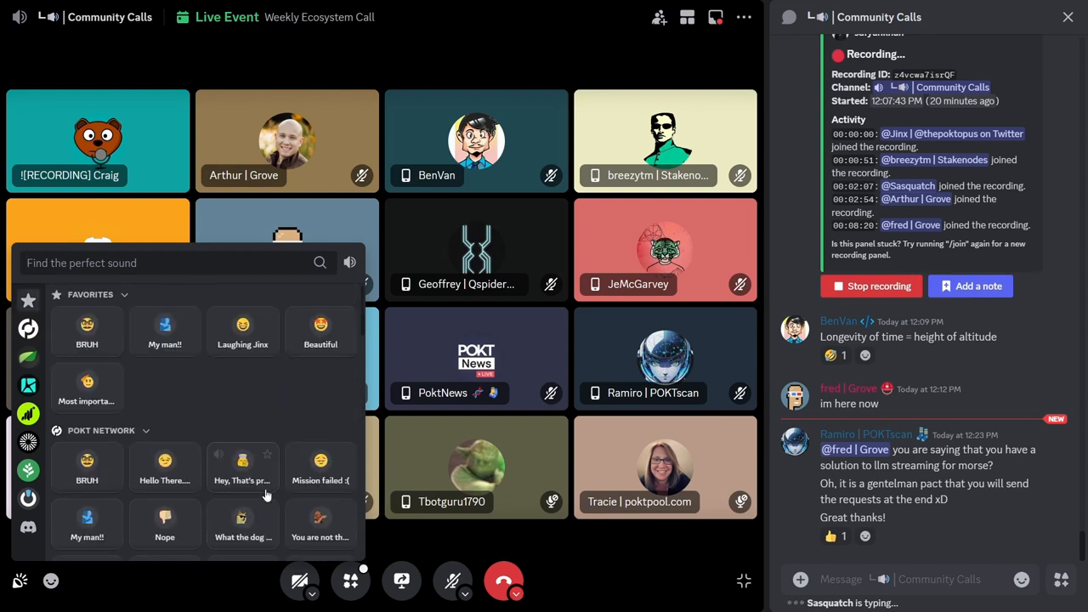
mouse_move(27, 531)
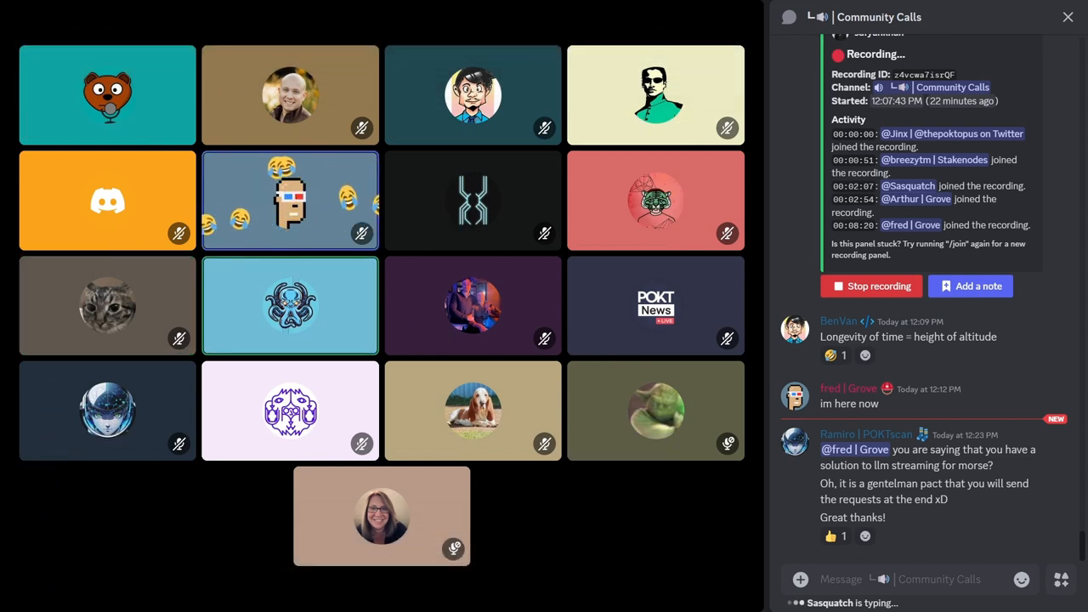
scroll("down", 3)
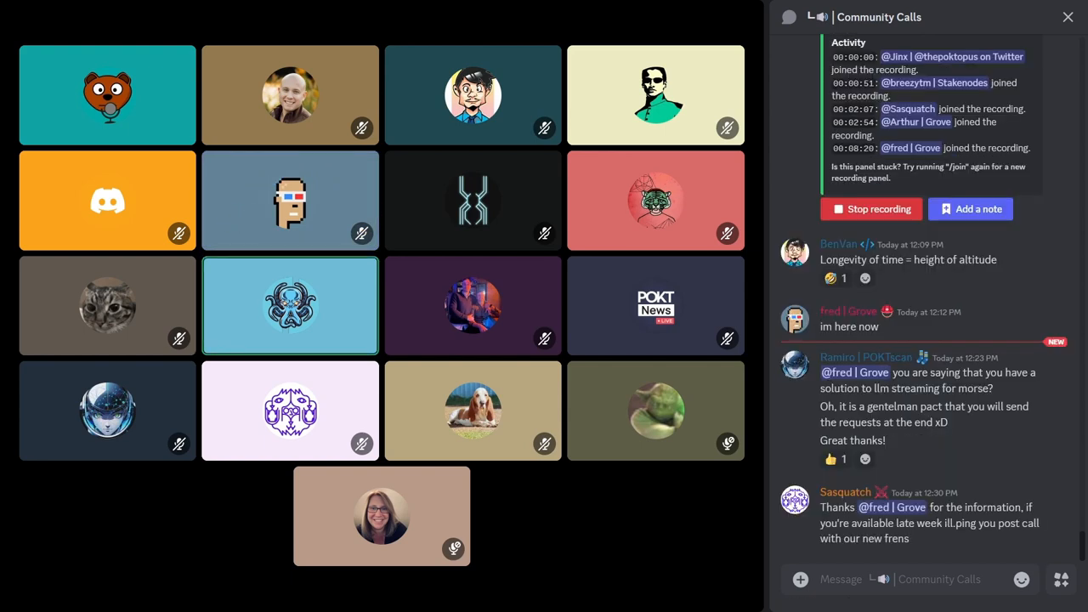
scroll("down", 3)
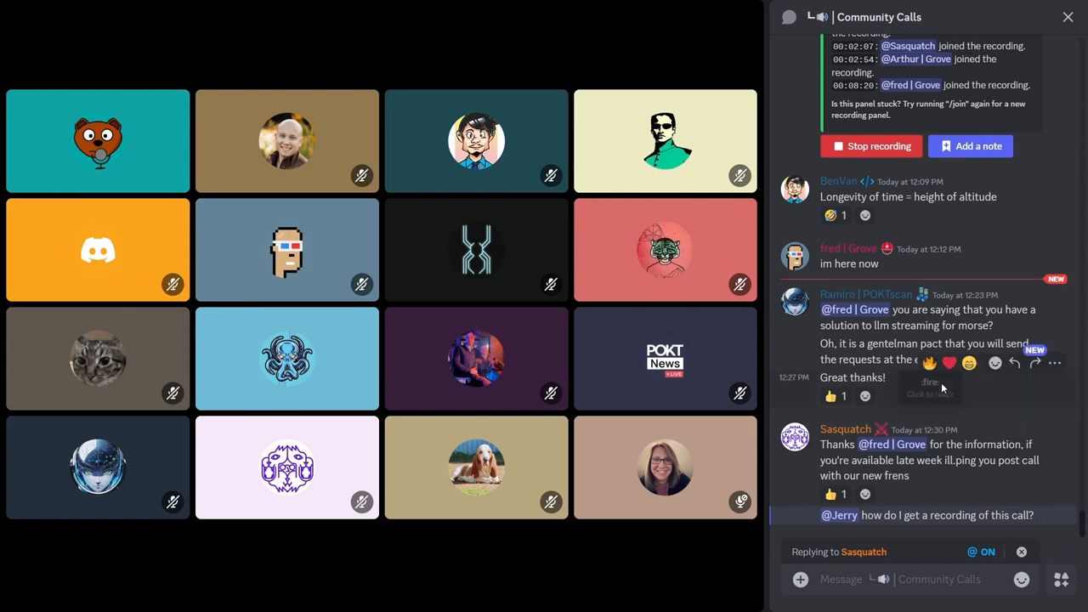
type("You have to sacrifice two goa")
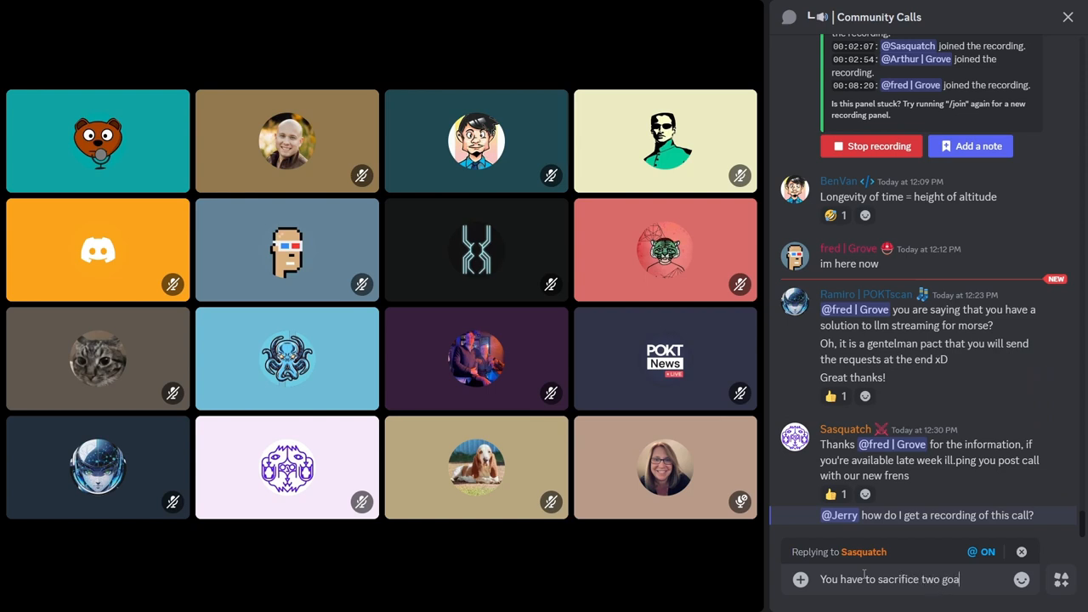
type("ts.")
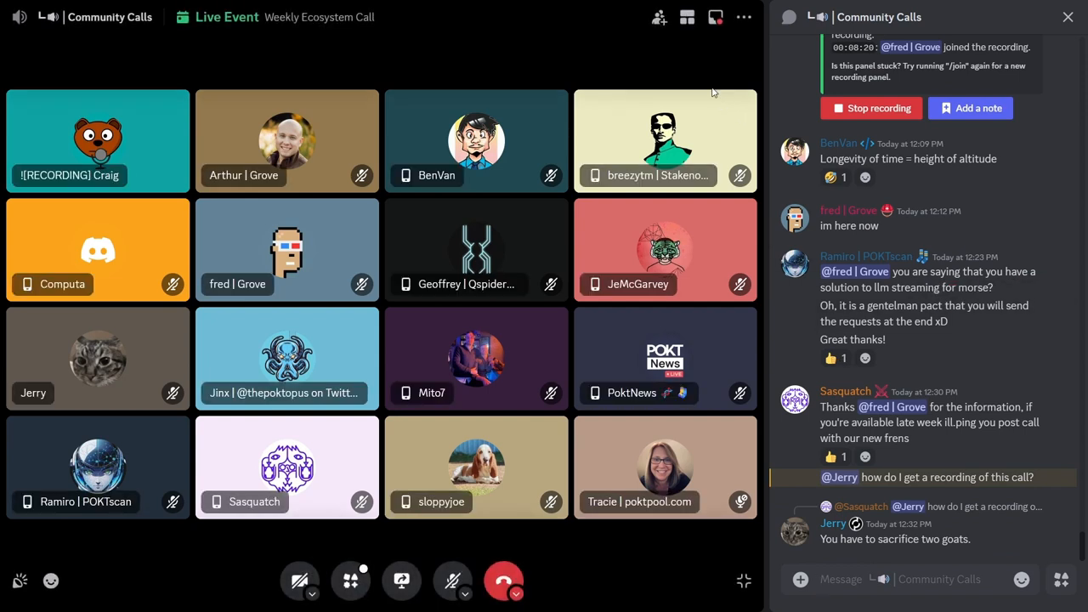
mouse_move(697, 79)
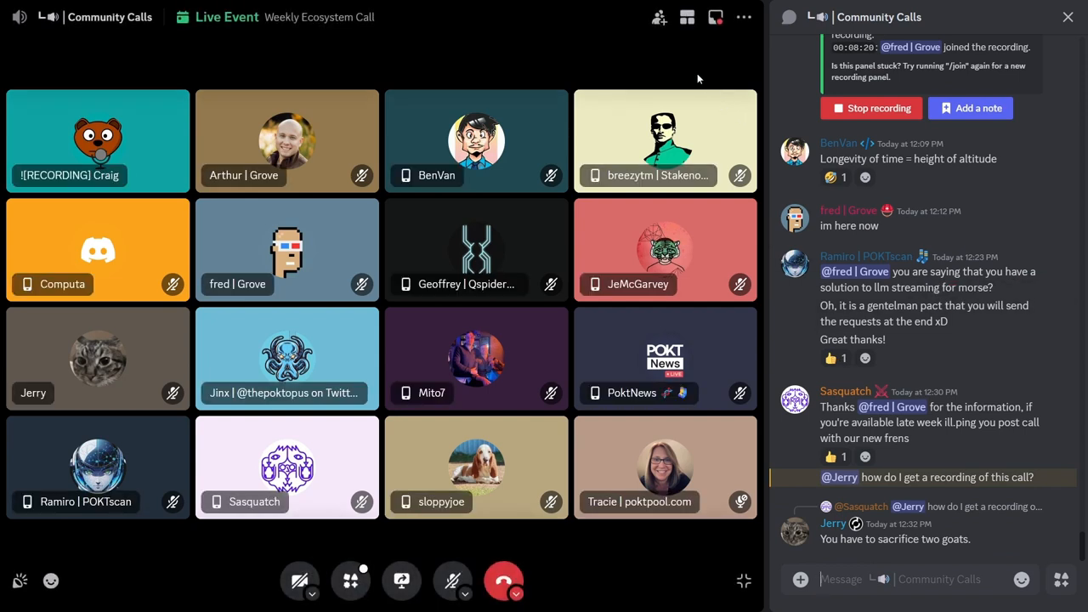